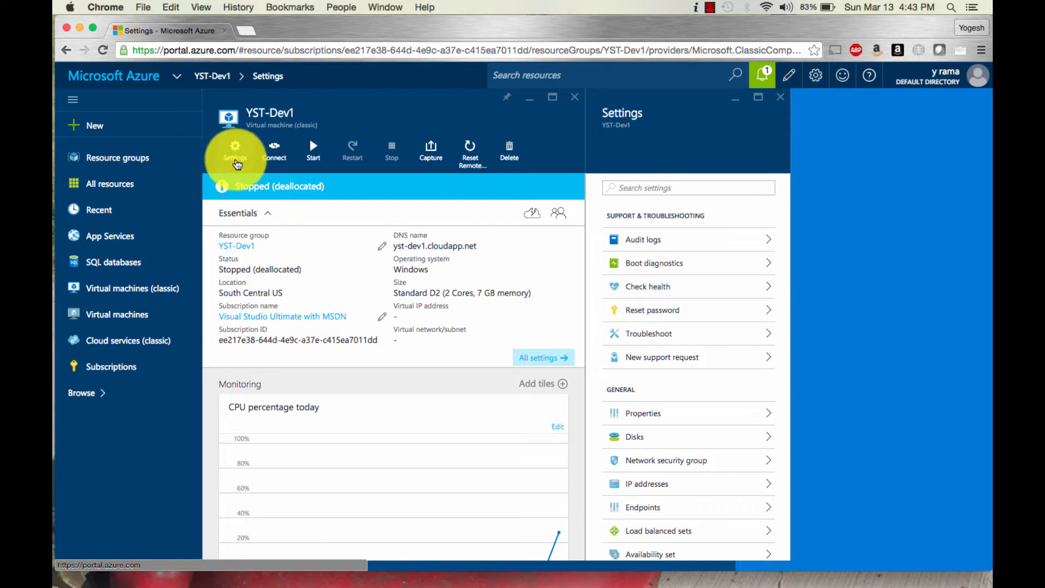
mouse_move(312, 151)
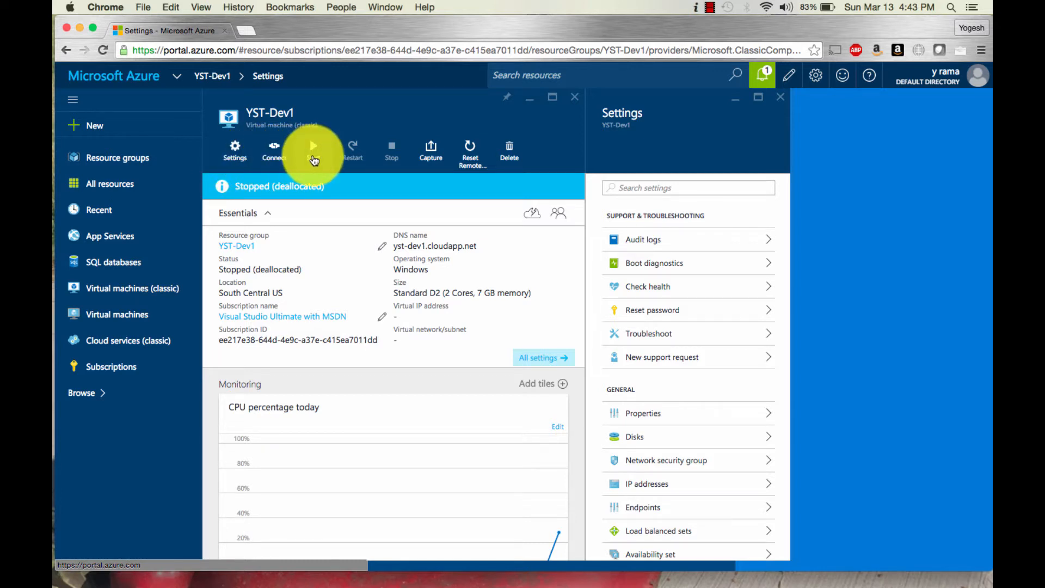
mouse_move(314, 147)
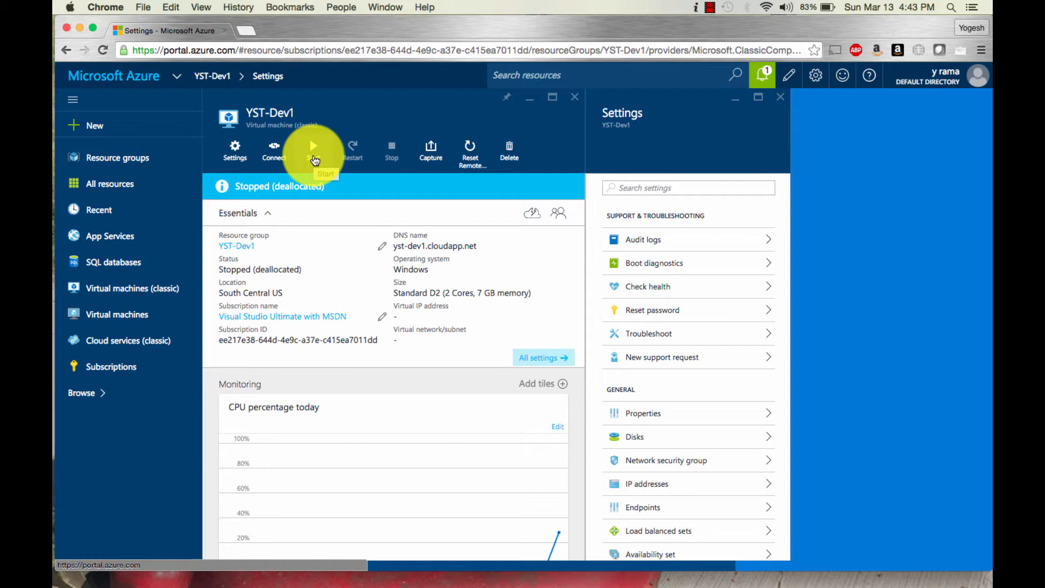
- Start the stopped YST-Dev1 virtual machine from its blade toolbar
click(314, 146)
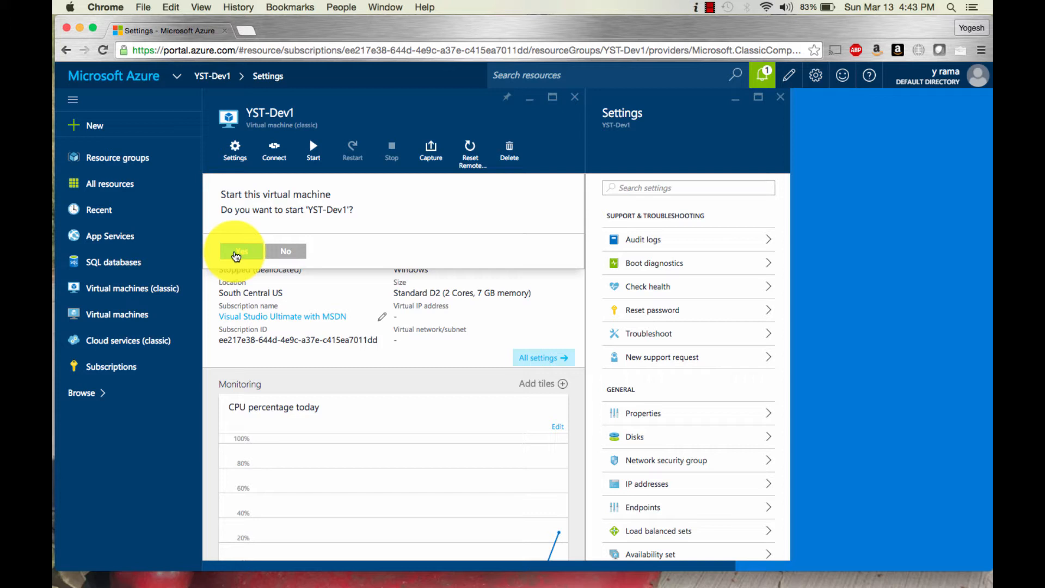
- Confirm starting YST-Dev1 and monitor its progress in notifications
click(239, 252)
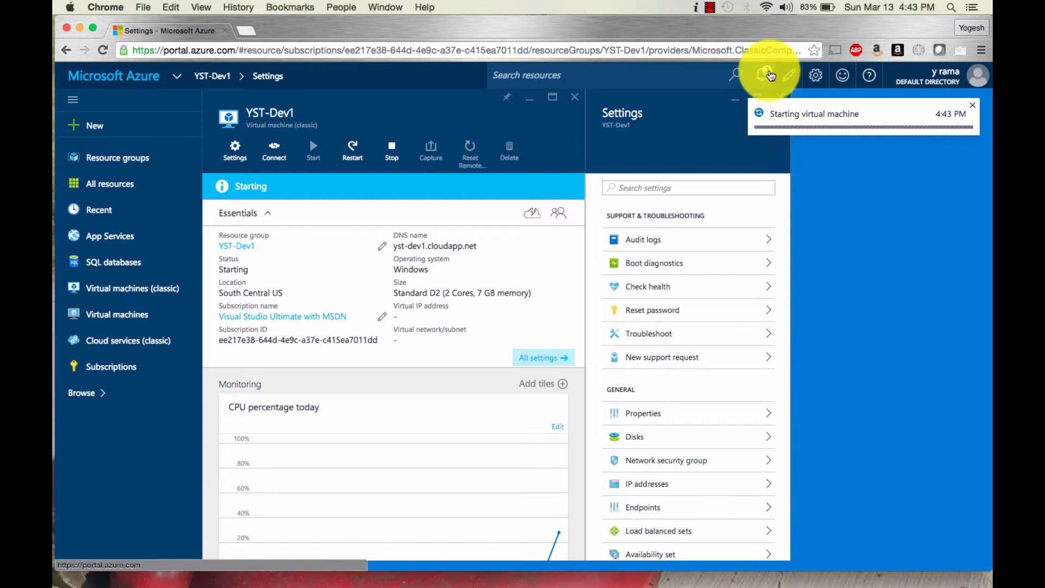
click(763, 75)
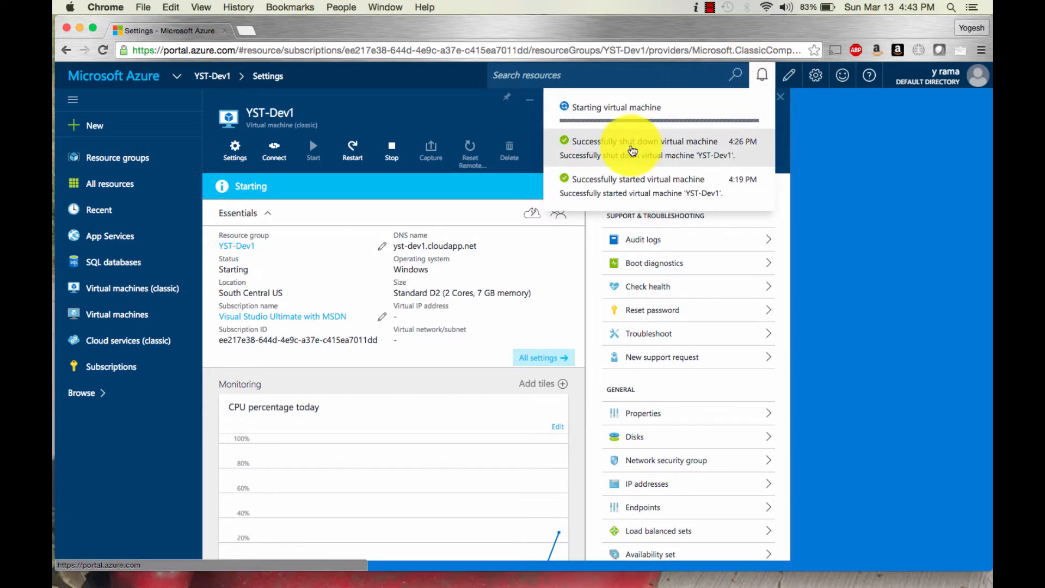
mouse_move(655, 160)
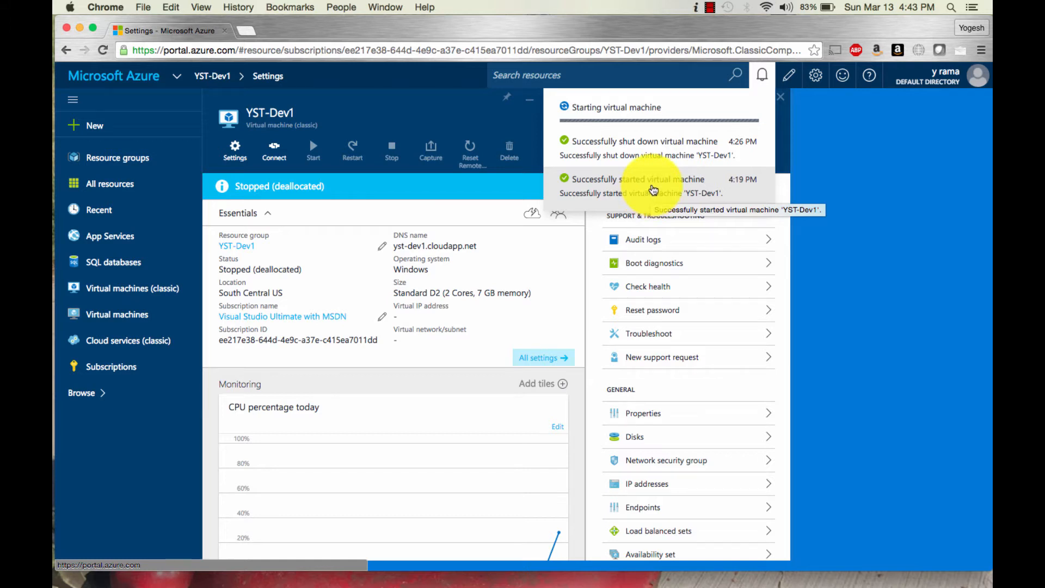
mouse_move(893, 202)
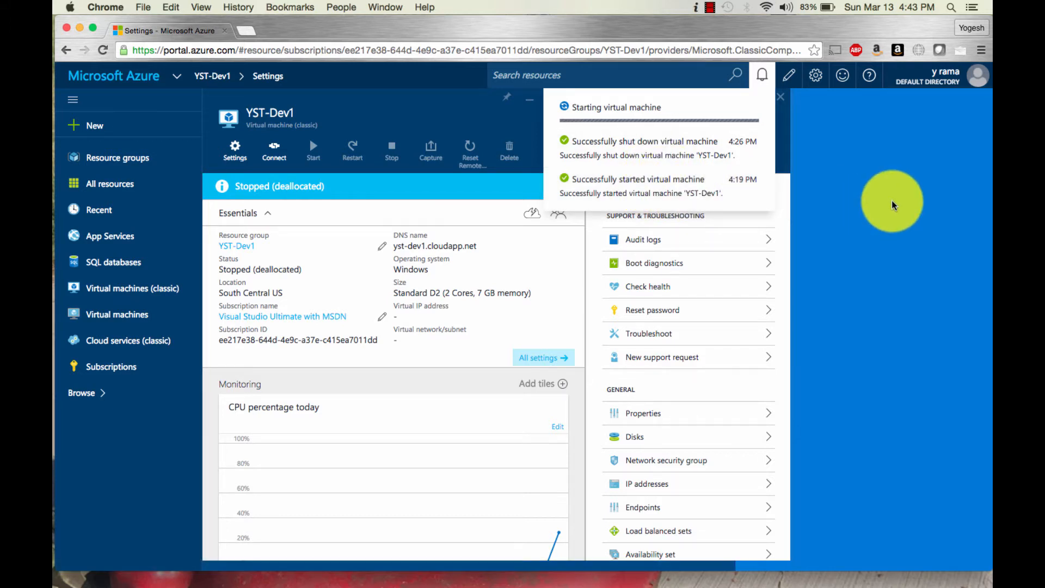
click(762, 74)
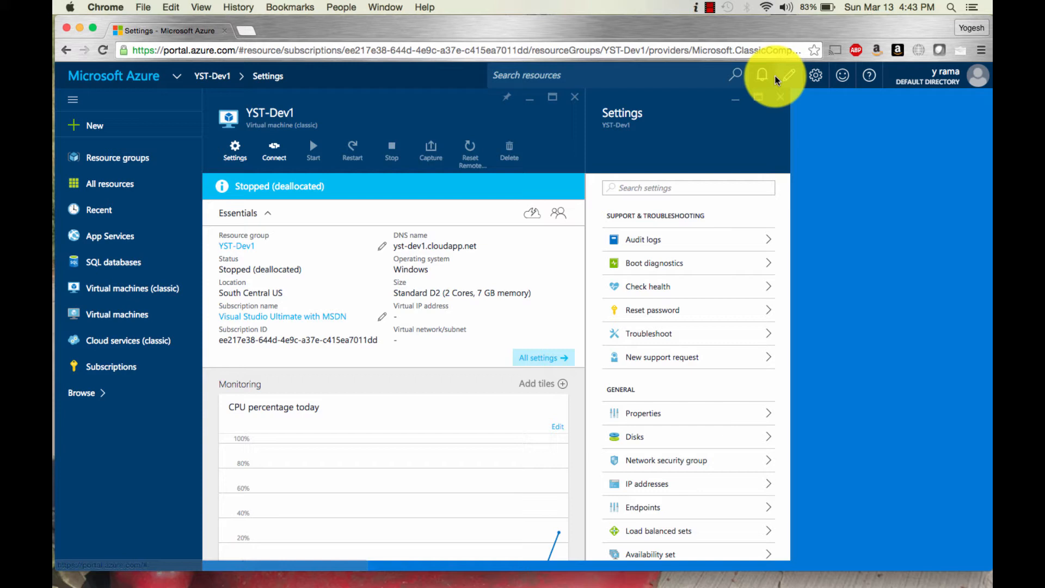
click(762, 74)
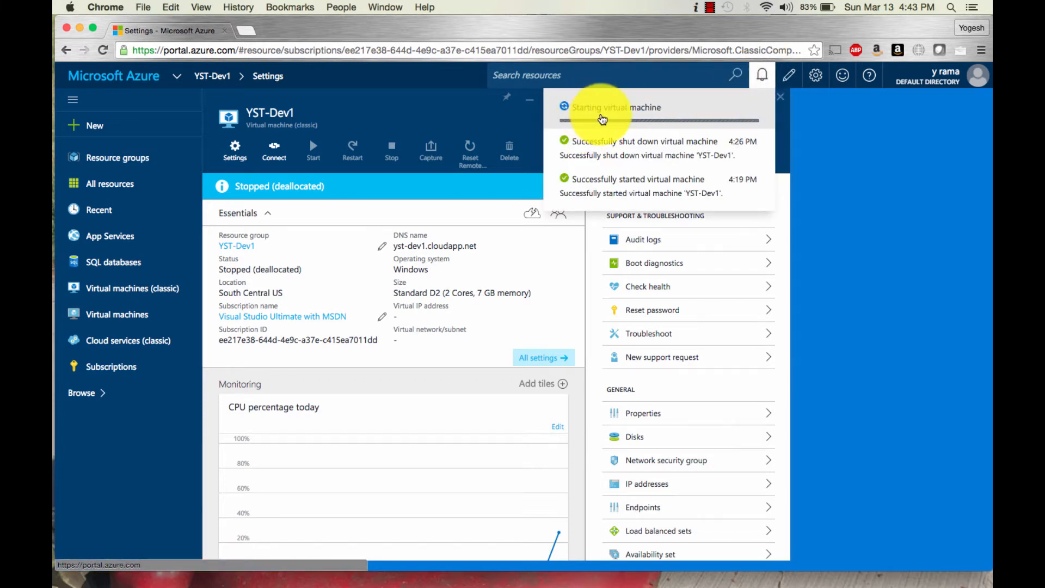
mouse_move(696, 121)
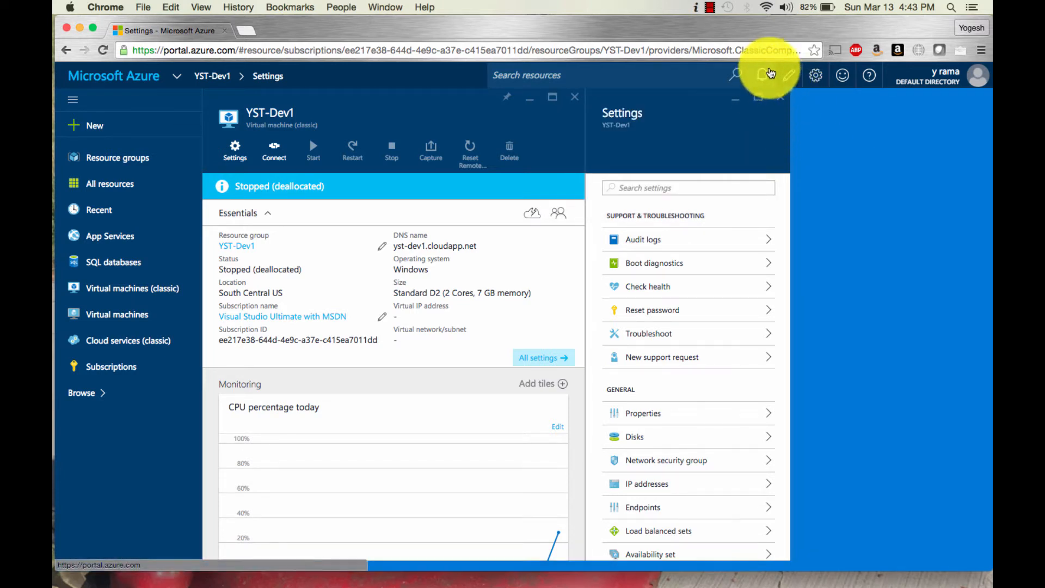
mouse_move(765, 75)
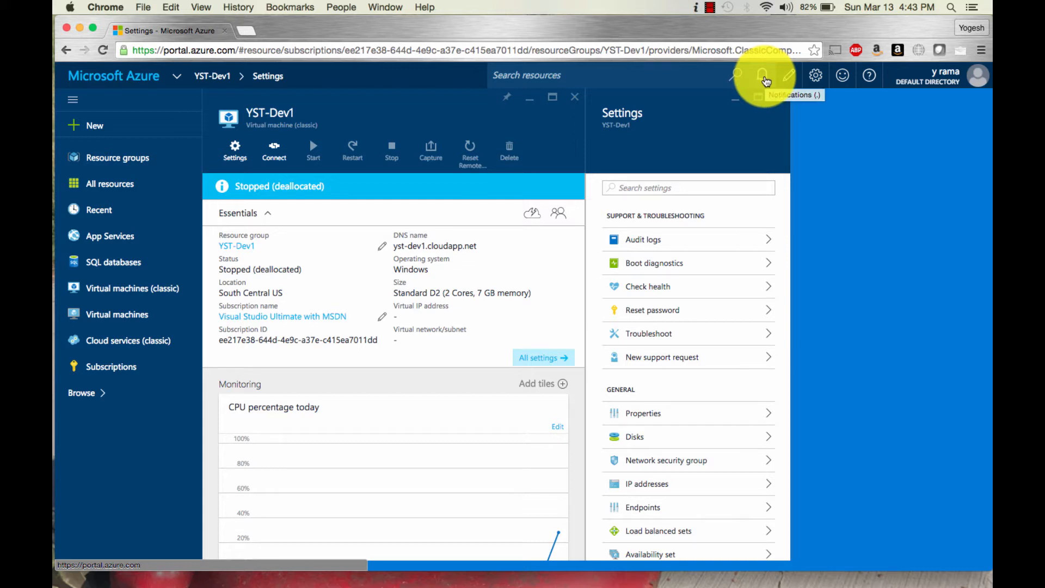
mouse_move(793, 220)
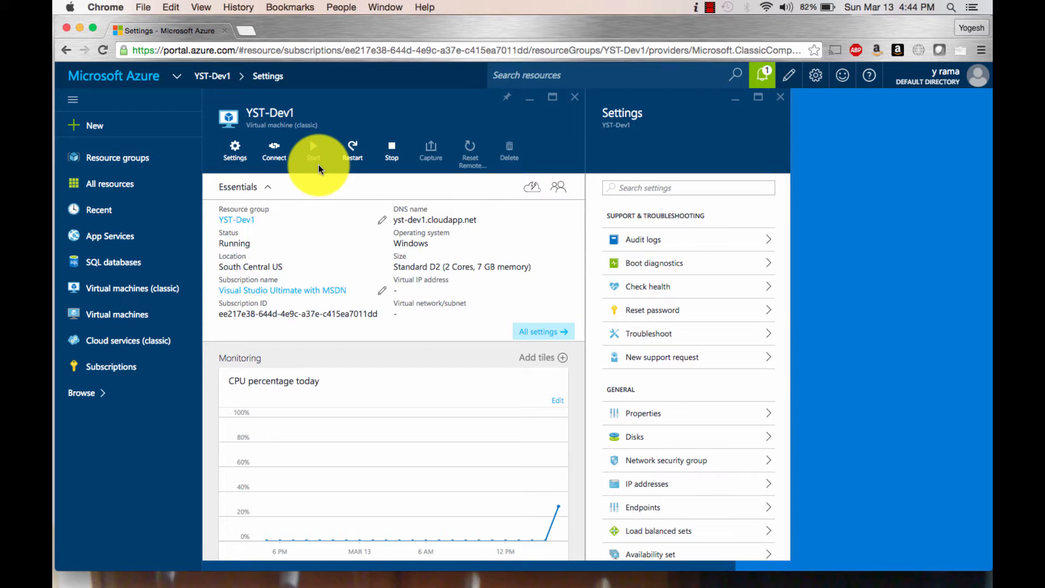
- Search Spotlight for 'rem' to find Microsoft Remote Desktop
key(cmd+space)
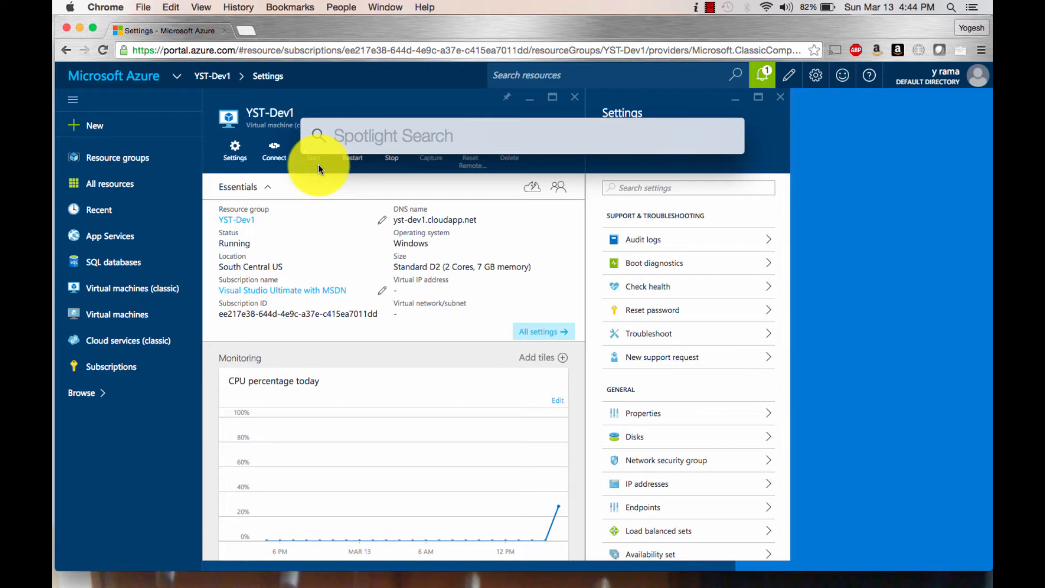
click(393, 136)
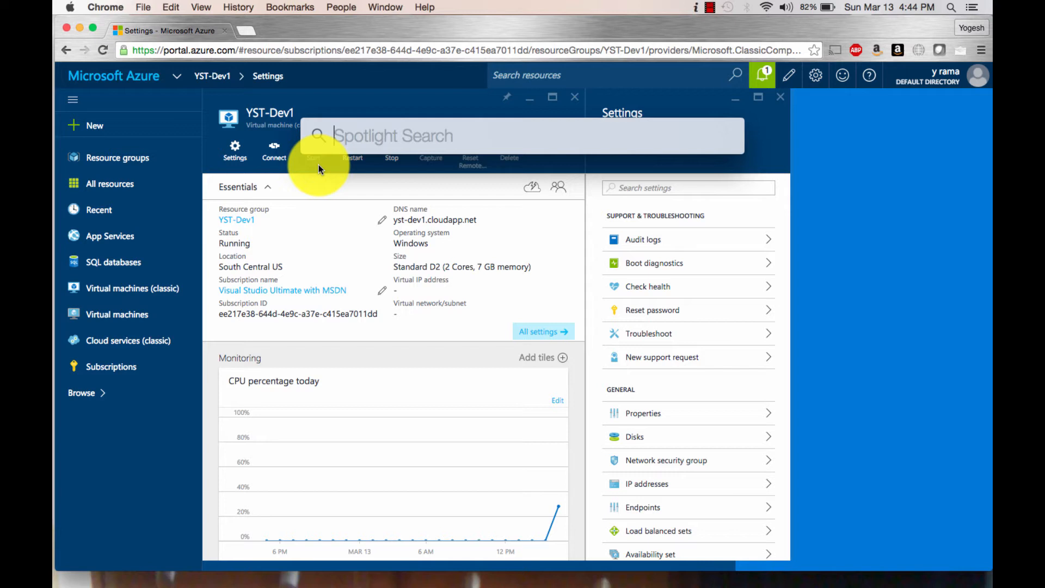
text(remo)
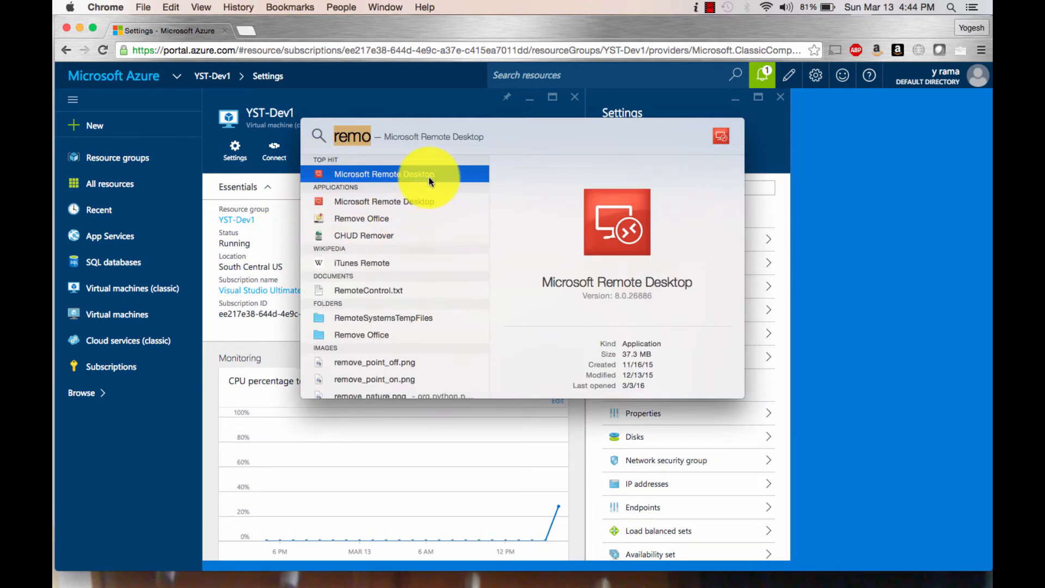
- Launch Microsoft Remote Desktop, try connecting to yst-dev1, and dismiss the connection error
click(384, 175)
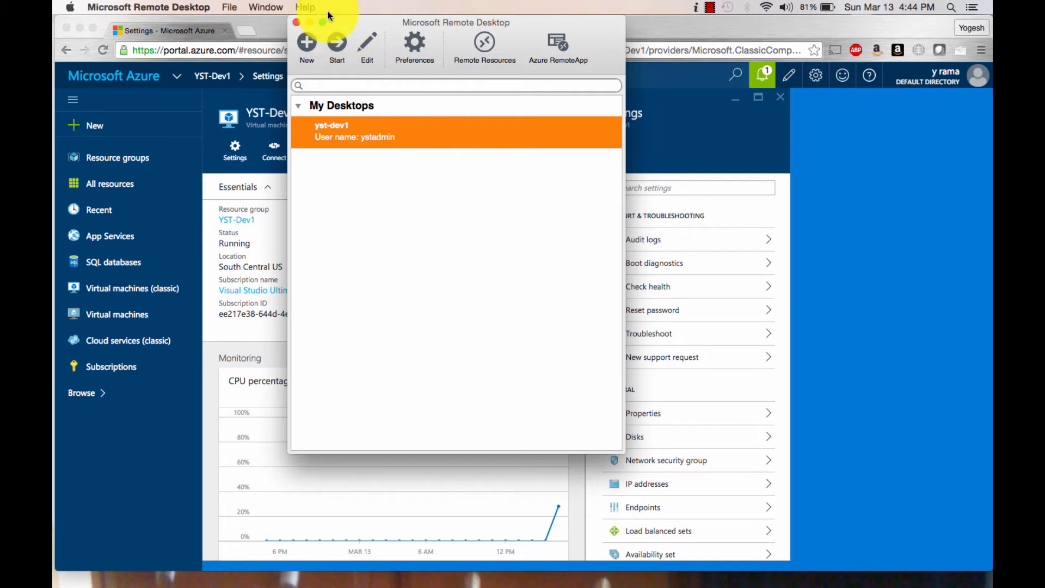
click(149, 8)
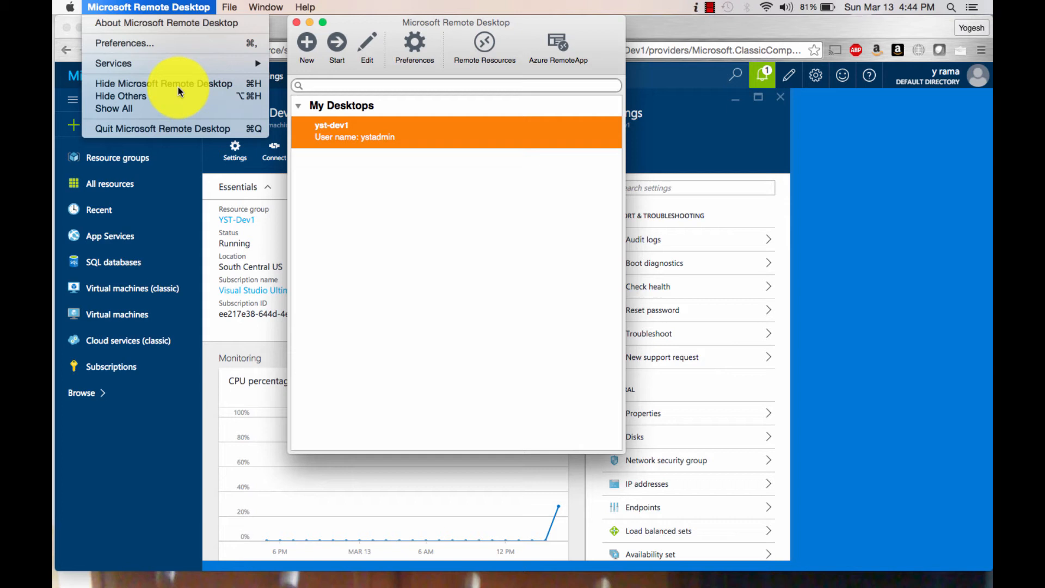
click(166, 23)
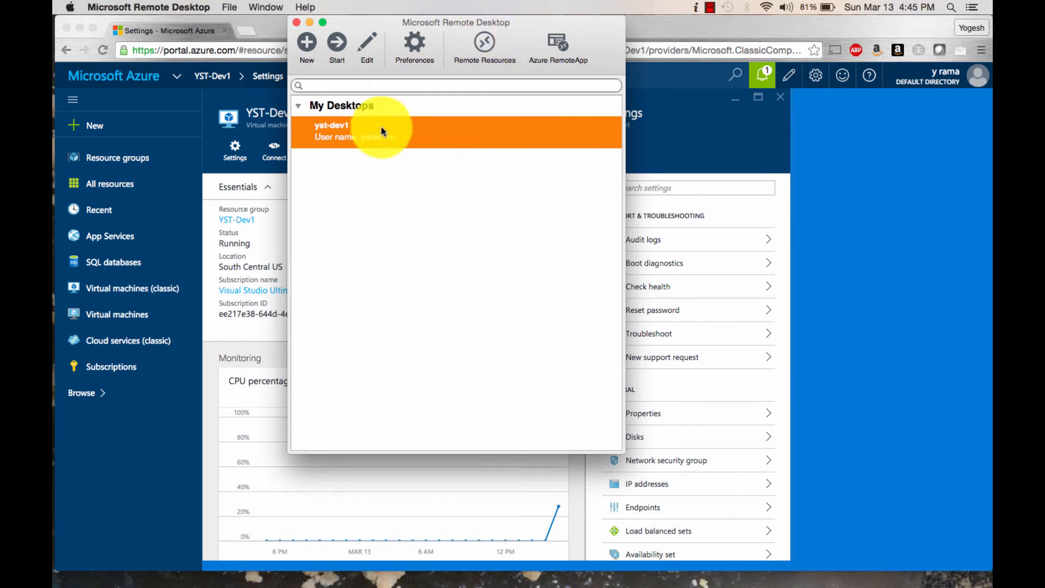
double_click(333, 131)
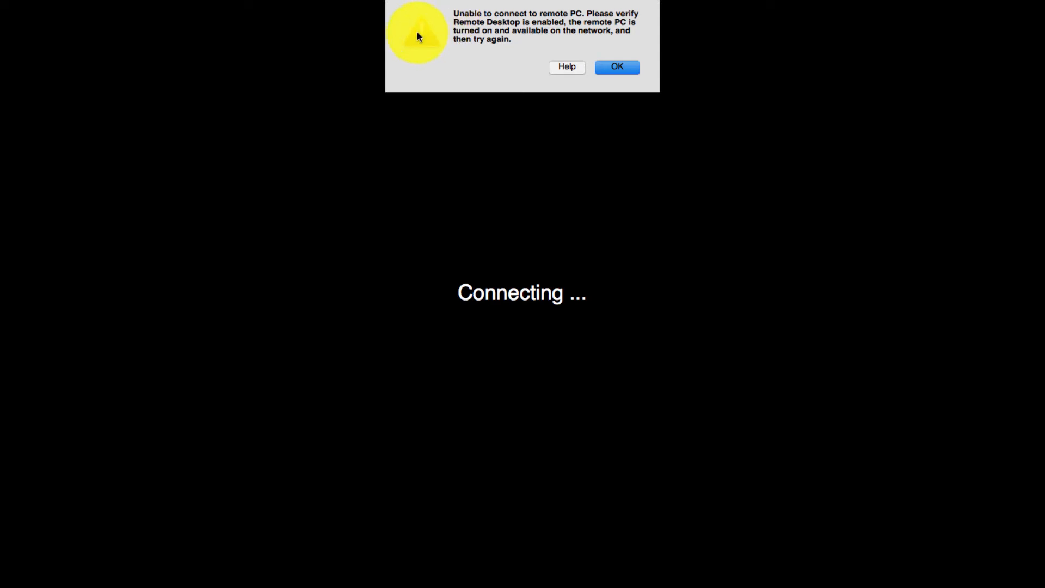
click(615, 66)
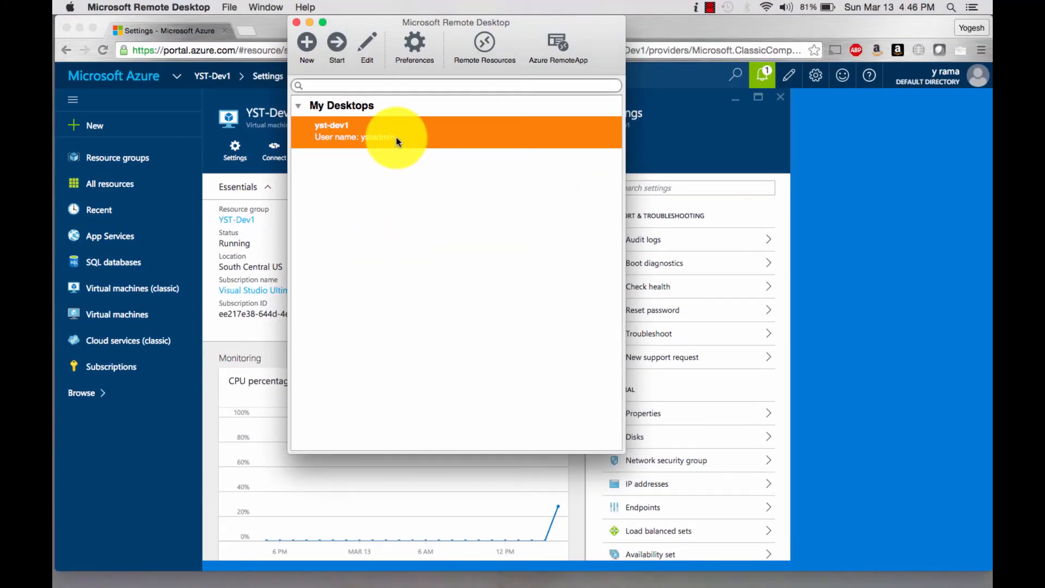
- Reconnect to yst-dev1, trusting the certificate and re-entering the password
double_click(396, 132)
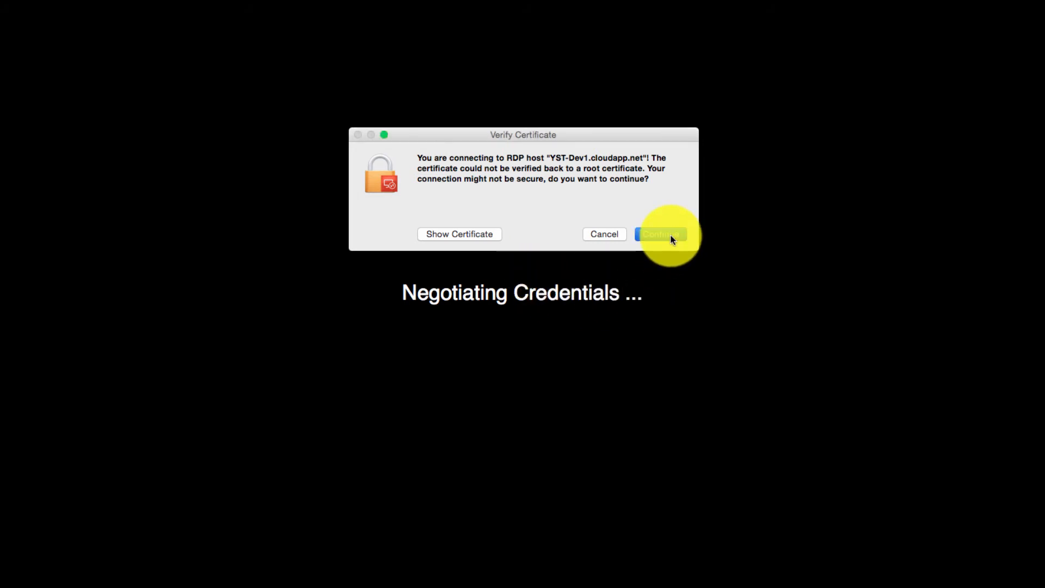
click(658, 234)
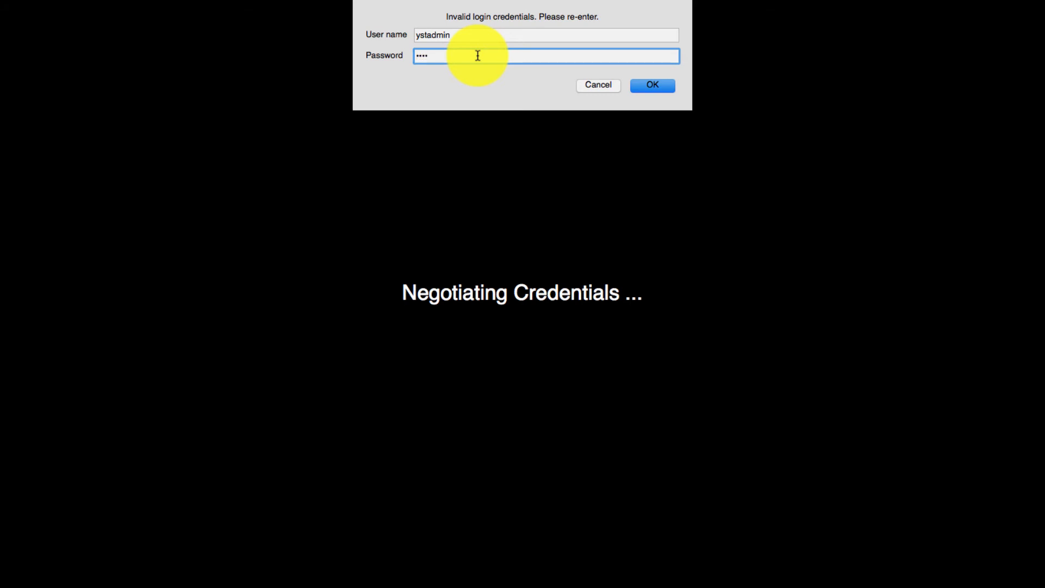
click(652, 85)
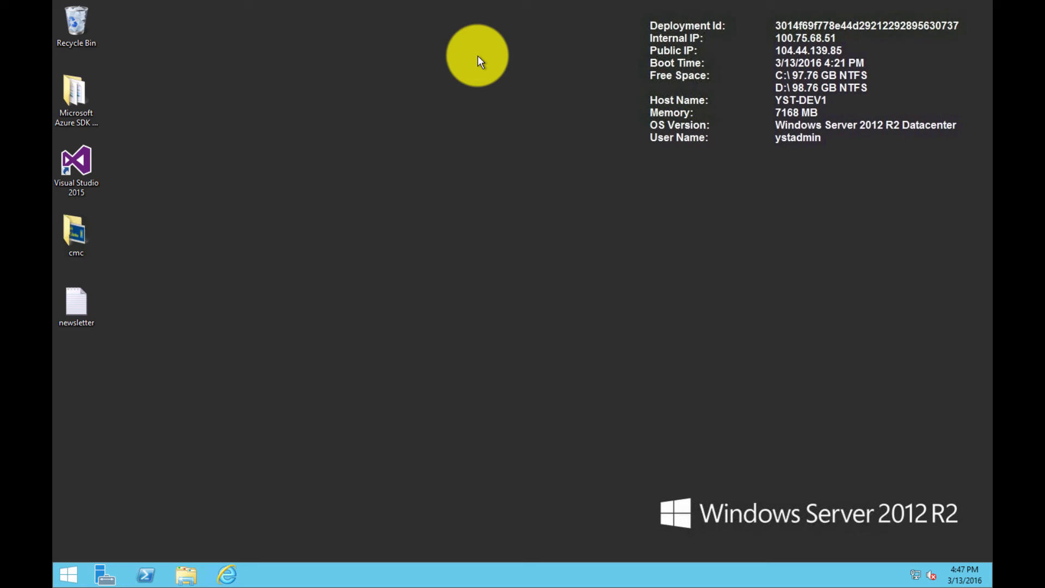
mouse_move(300, 576)
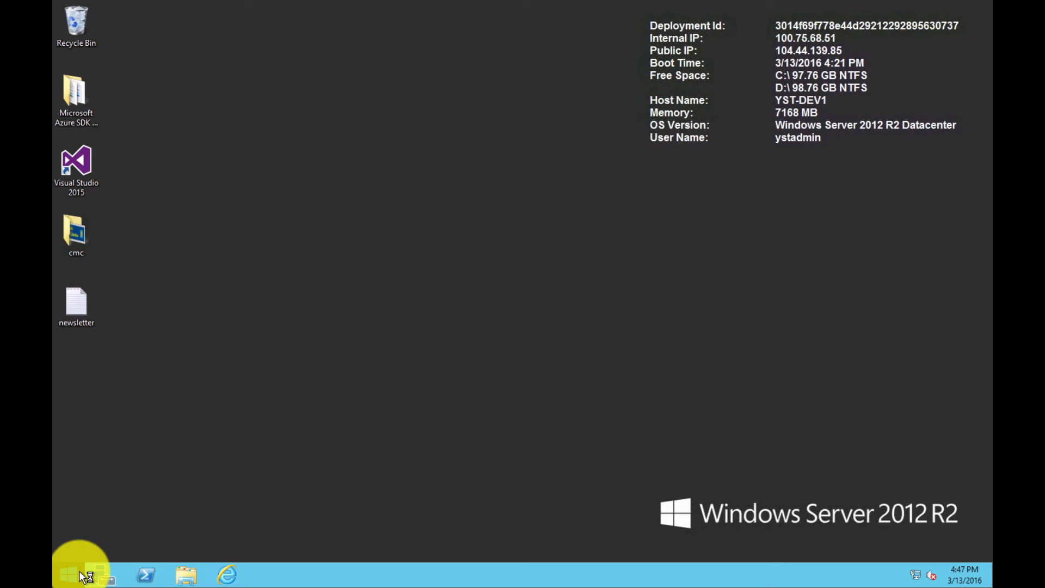
click(80, 575)
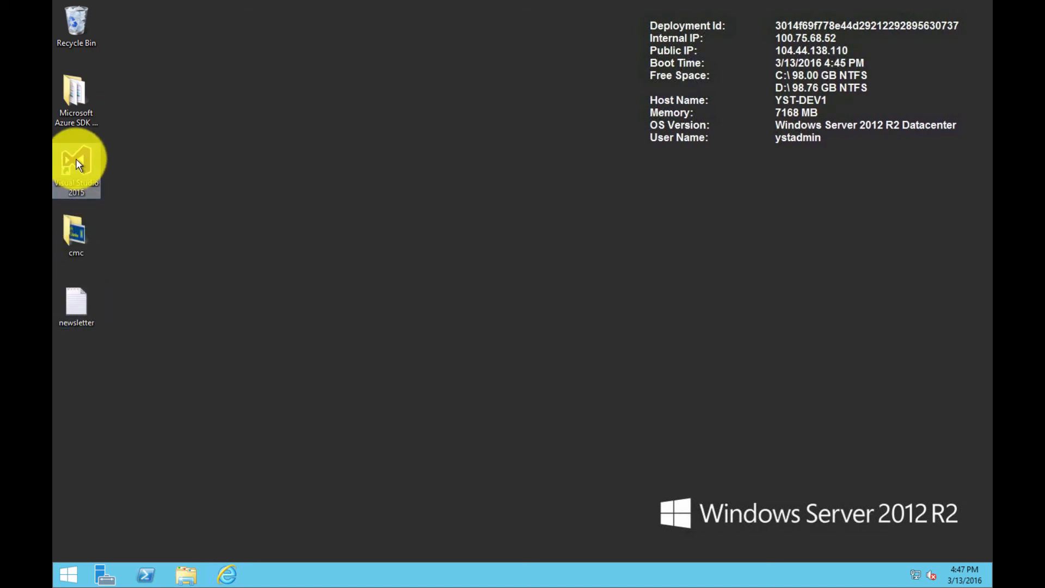
mouse_move(351, 240)
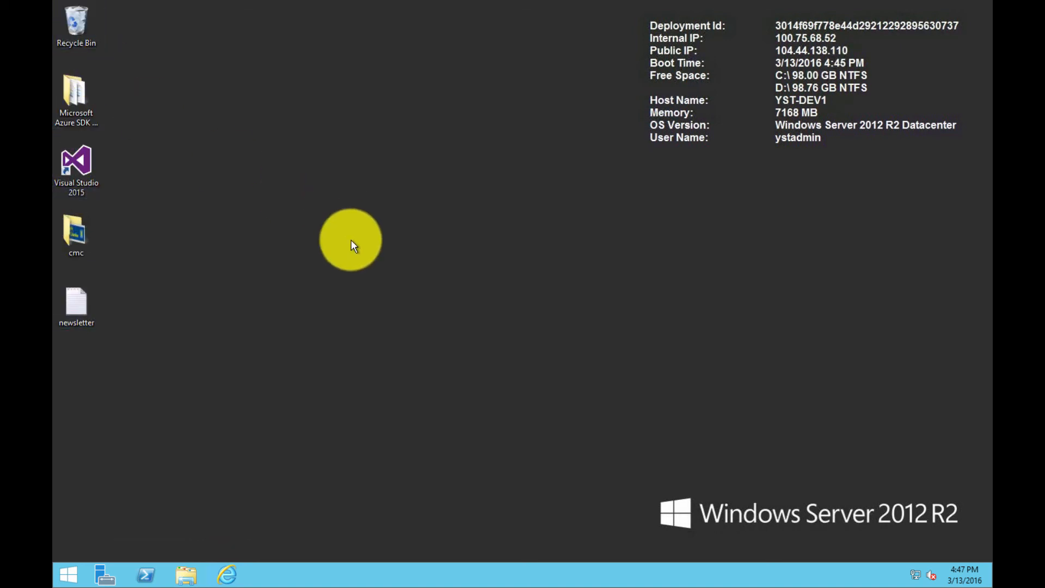